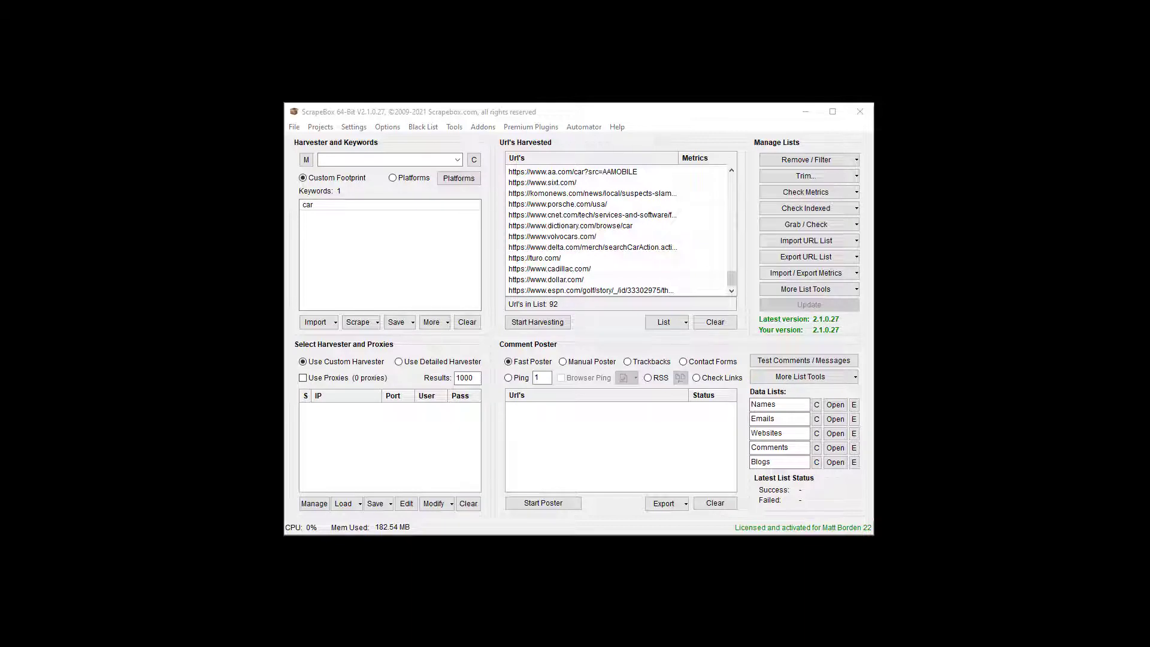
{"action": "mouse_move", "coordinate": [673, 286]}
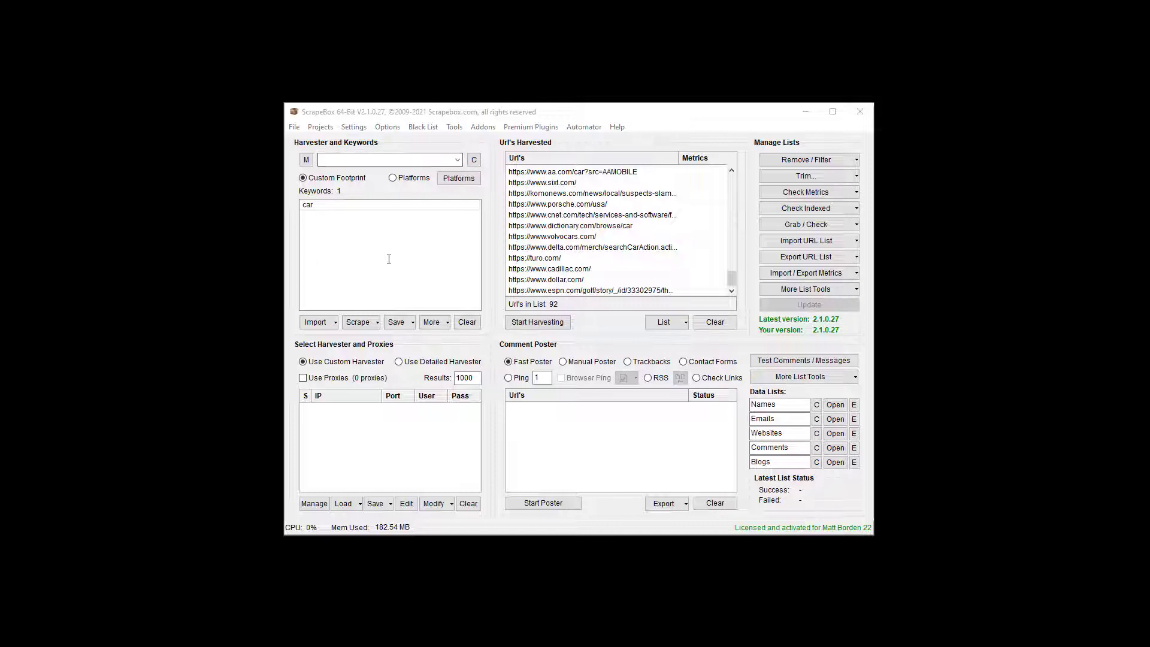
{"action": "mouse_move", "coordinate": [604, 247]}
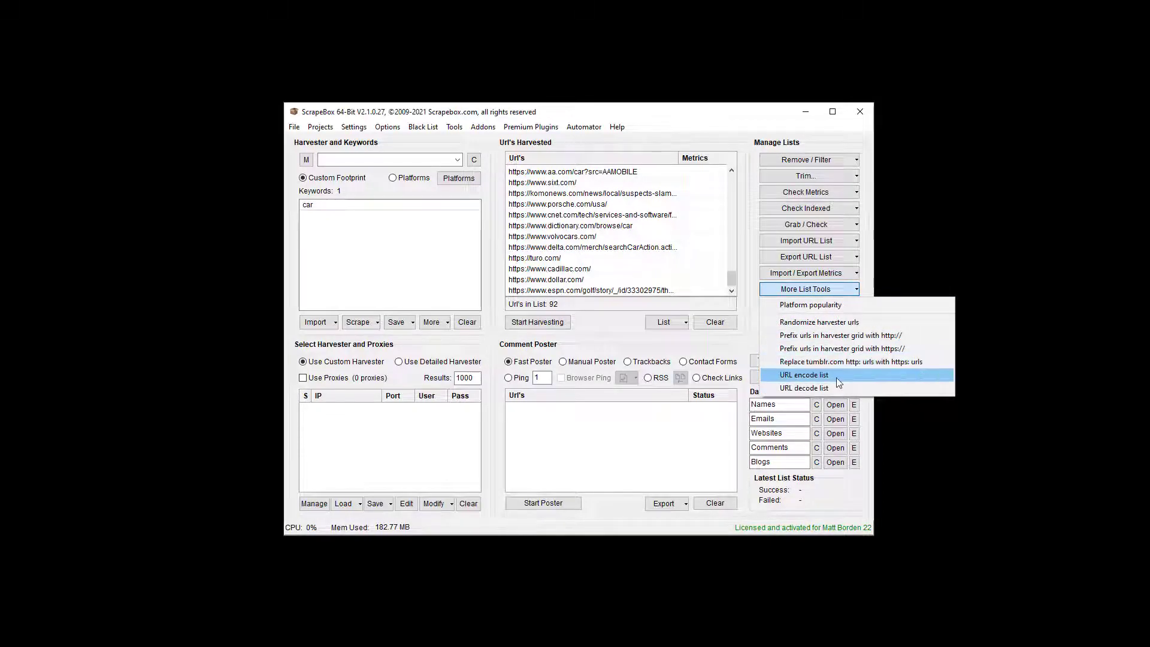
URL-encode all 92 harvested car URLs so colons and slashes become %3A and %2F, and review the list.
{"action": "left_click", "coordinate": [803, 375]}
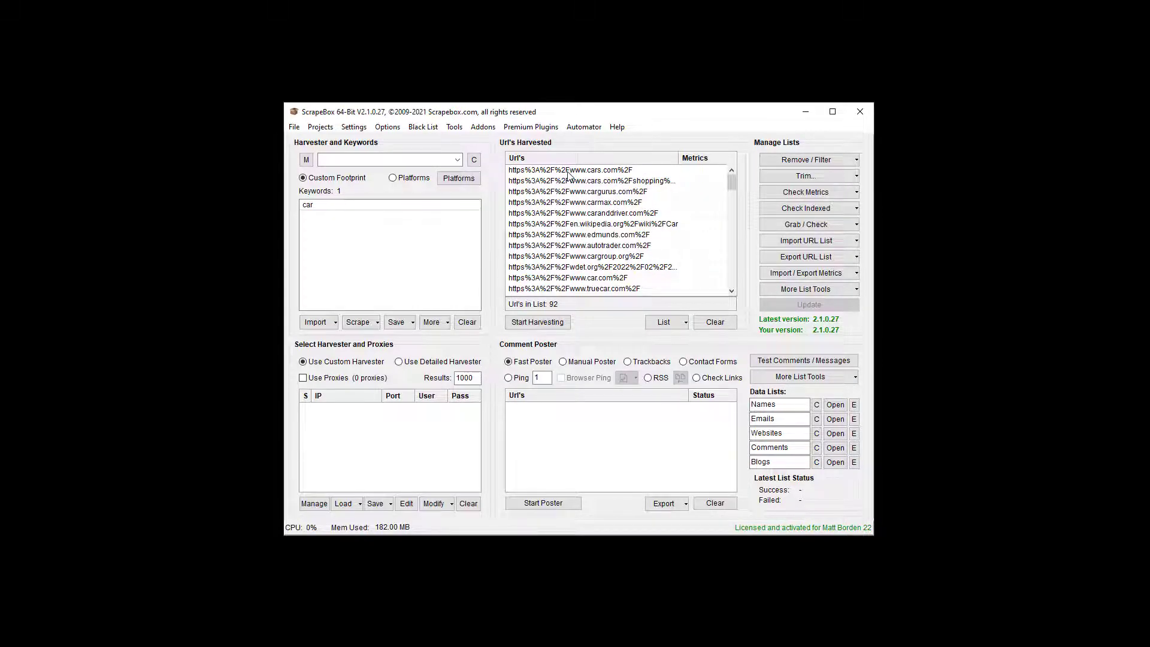
{"action": "scroll", "scroll_direction": "down", "scroll_amount": 3}
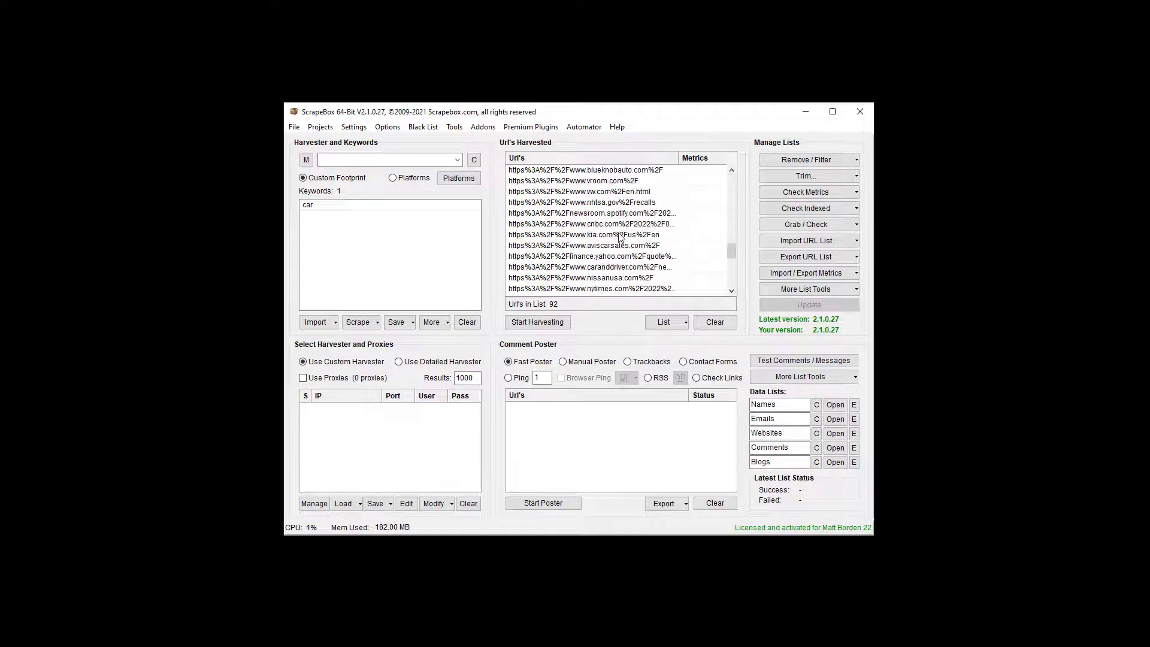
{"action": "scroll", "scroll_direction": "down", "scroll_amount": 3}
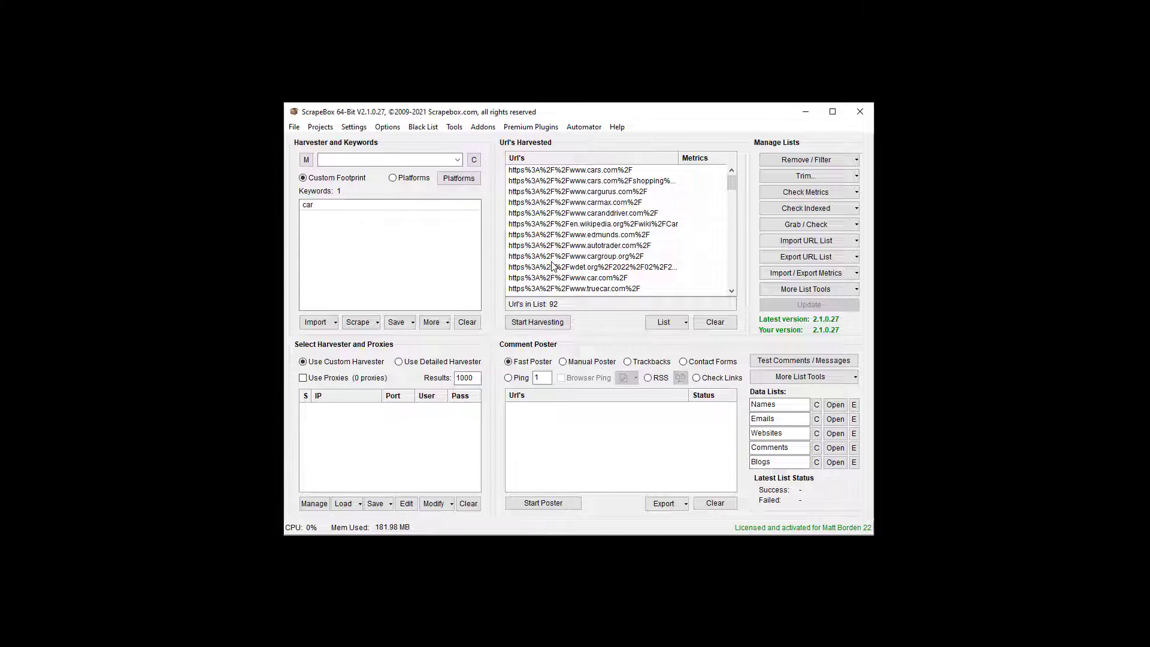
{"action": "mouse_move", "coordinate": [705, 280]}
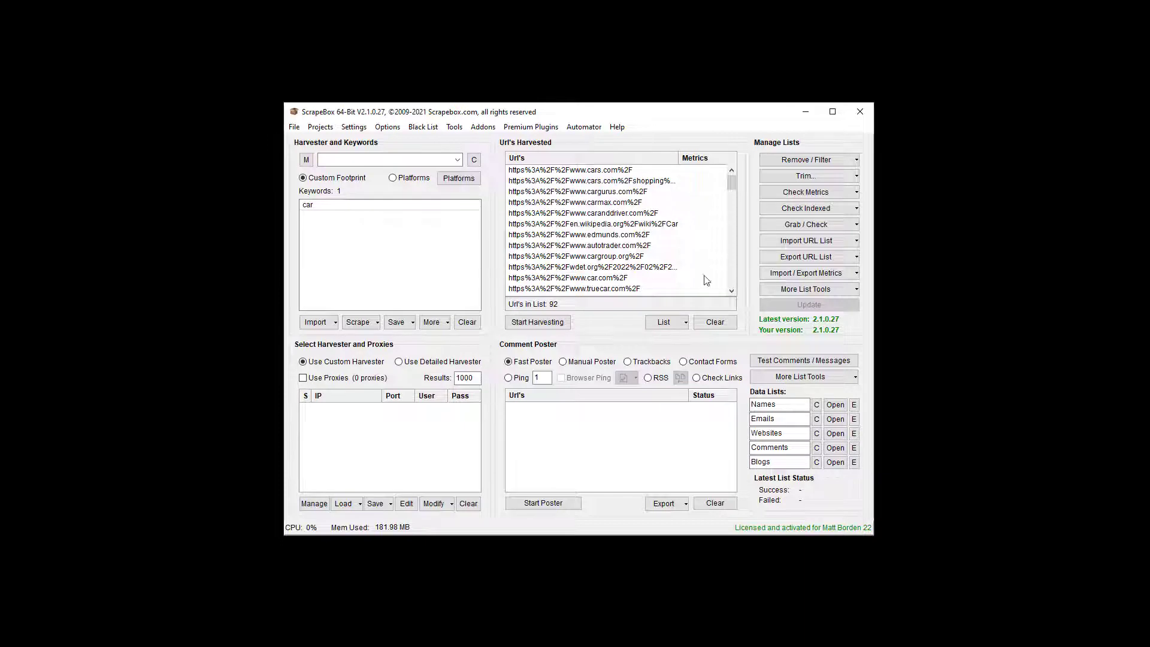
{"action": "left_click", "coordinate": [805, 289]}
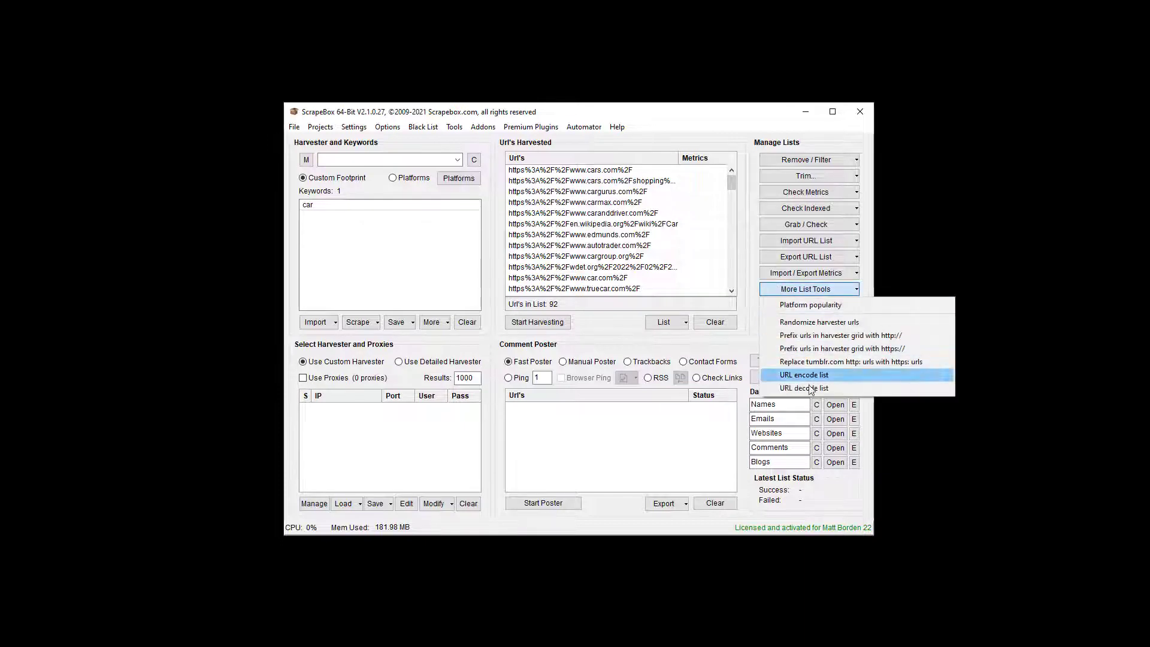
{"action": "left_click", "coordinate": [802, 388]}
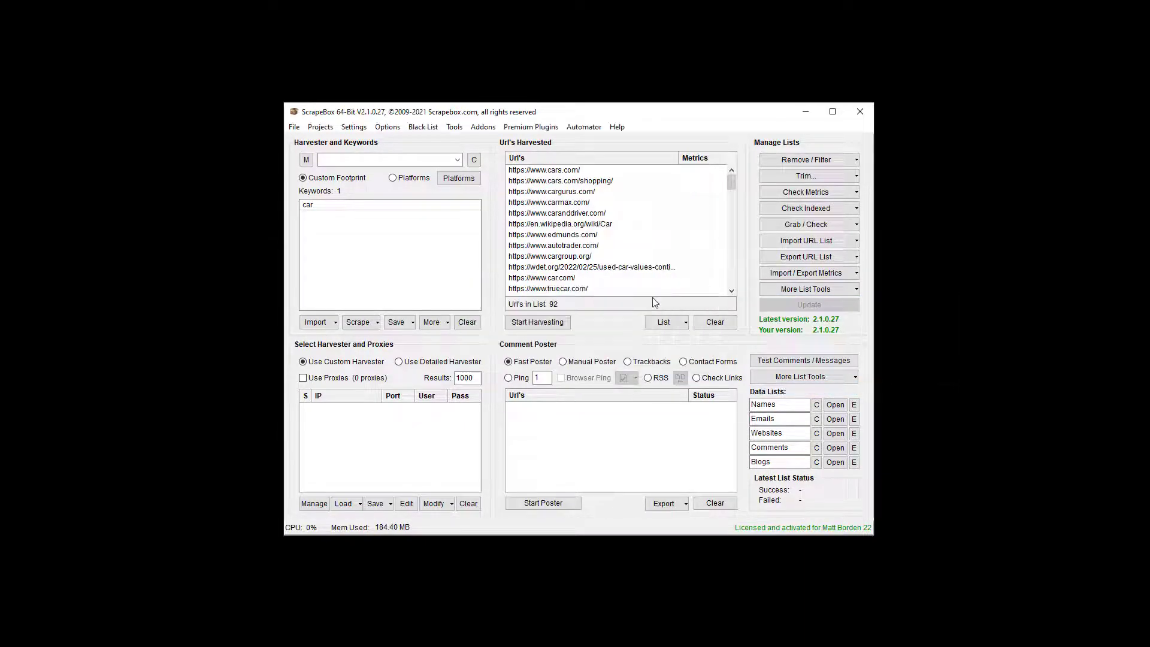
{"action": "scroll", "scroll_direction": "down", "scroll_amount": 3}
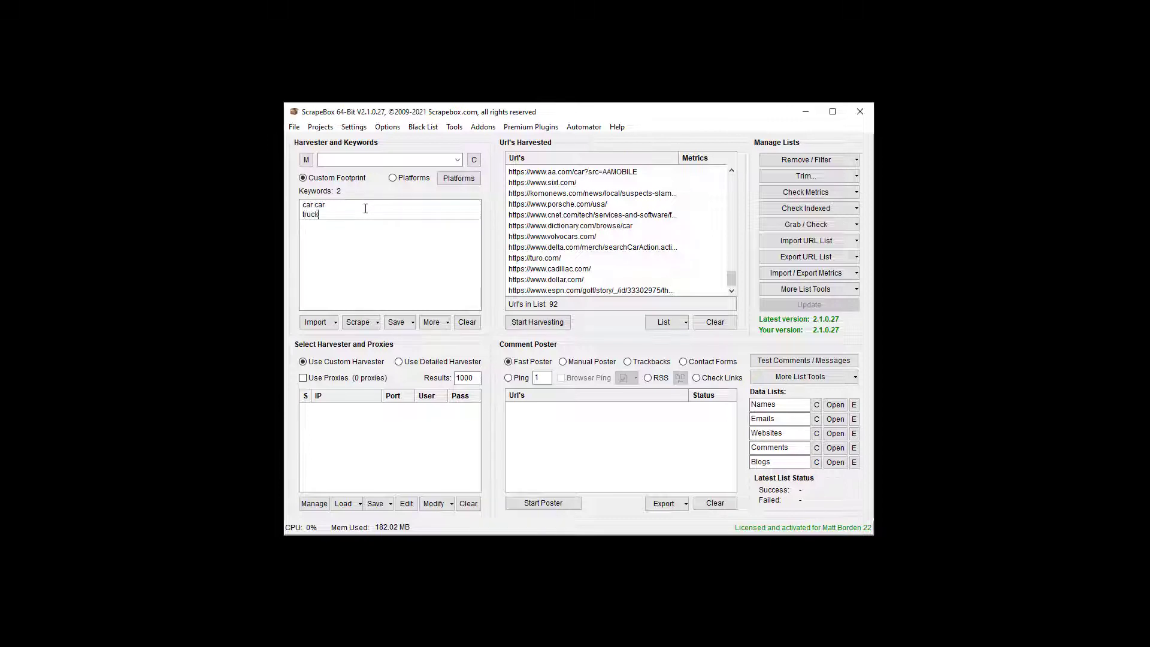
Replace the URL list with keywords 'car car' and 'truck green', URL-encoded as car+car and truck+green.
{"action": "type", "text": "green"}
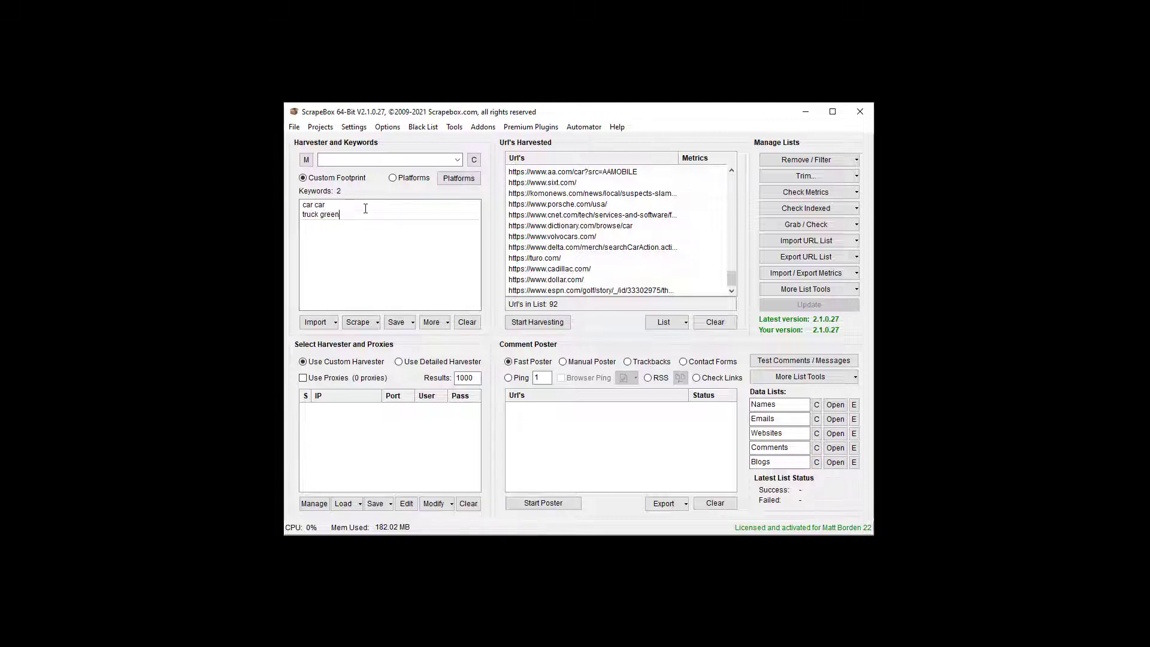
{"action": "key", "text": "ctrl+a"}
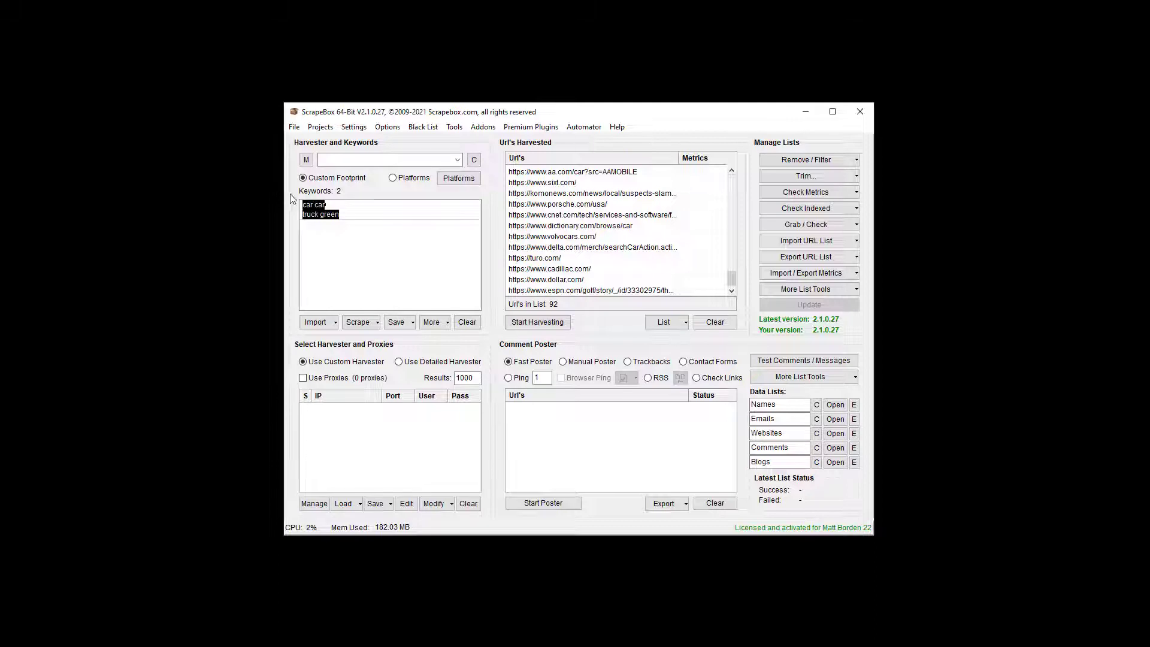
{"action": "left_click", "coordinate": [714, 321]}
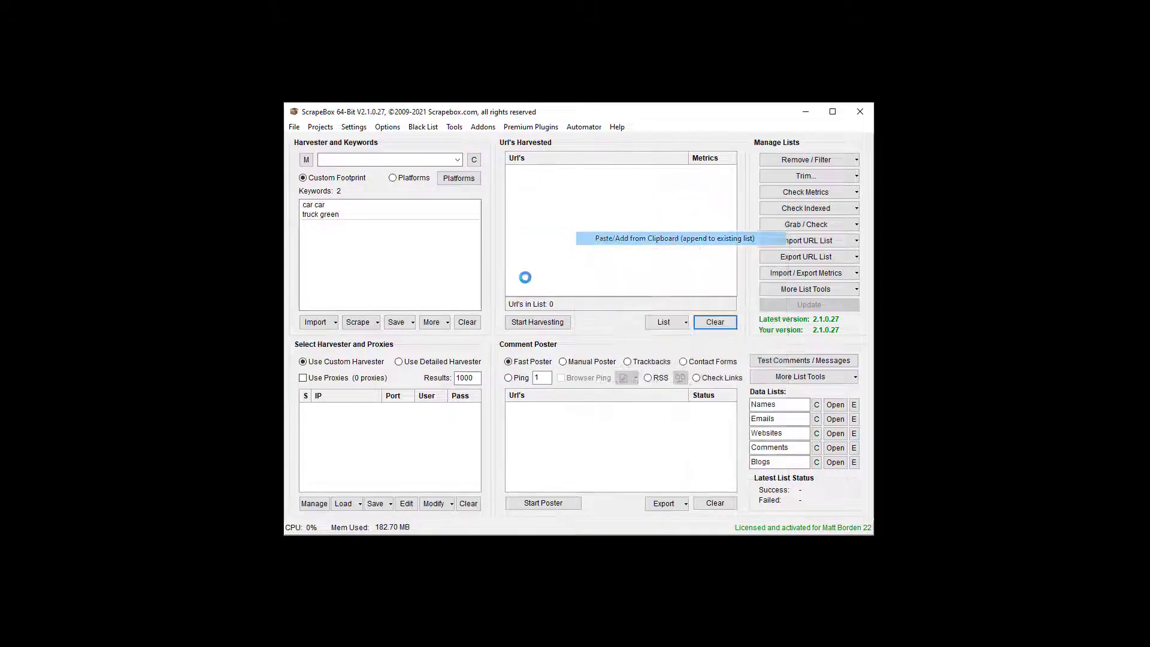
{"action": "left_click", "coordinate": [805, 289]}
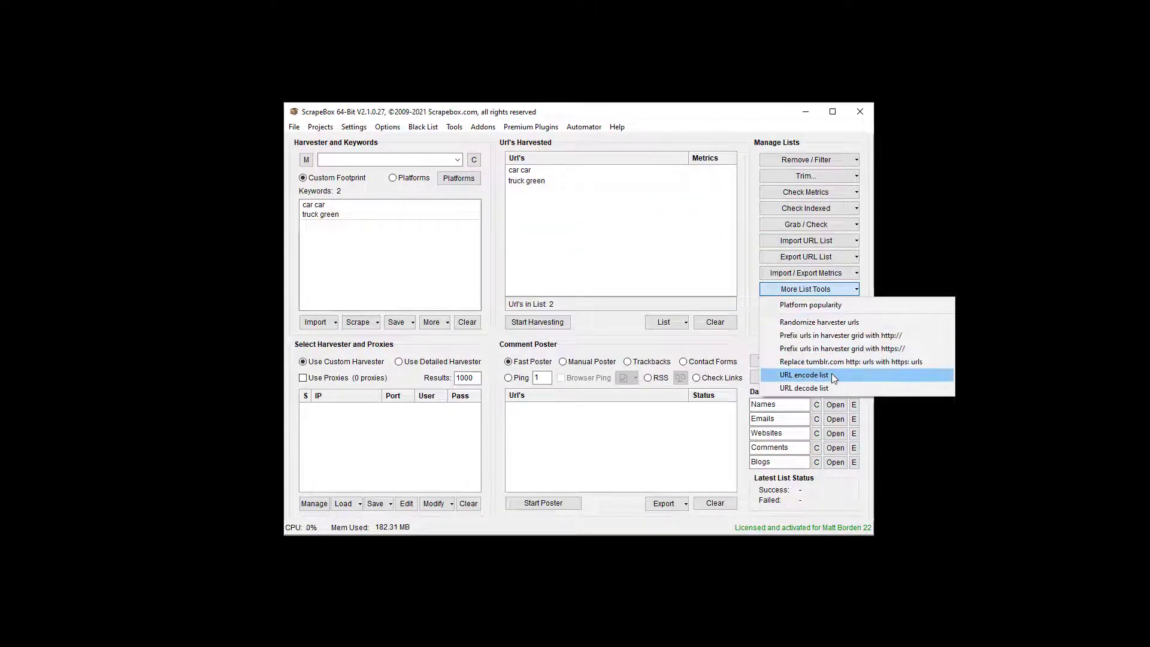
{"action": "left_click", "coordinate": [803, 375]}
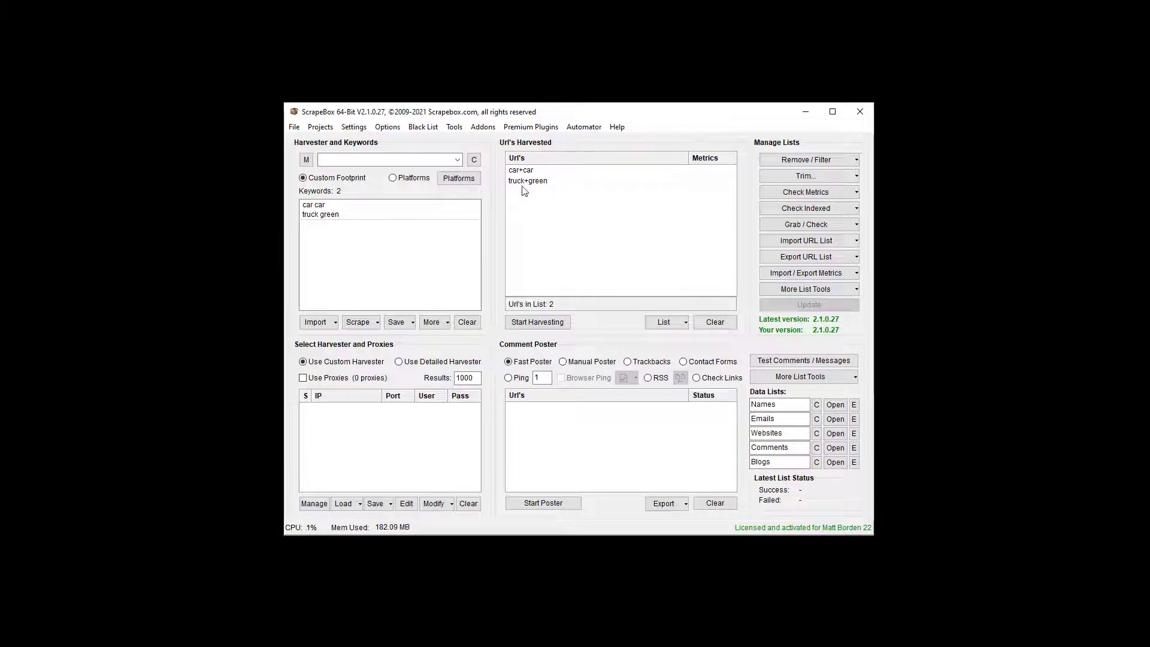
{"action": "mouse_move", "coordinate": [695, 300]}
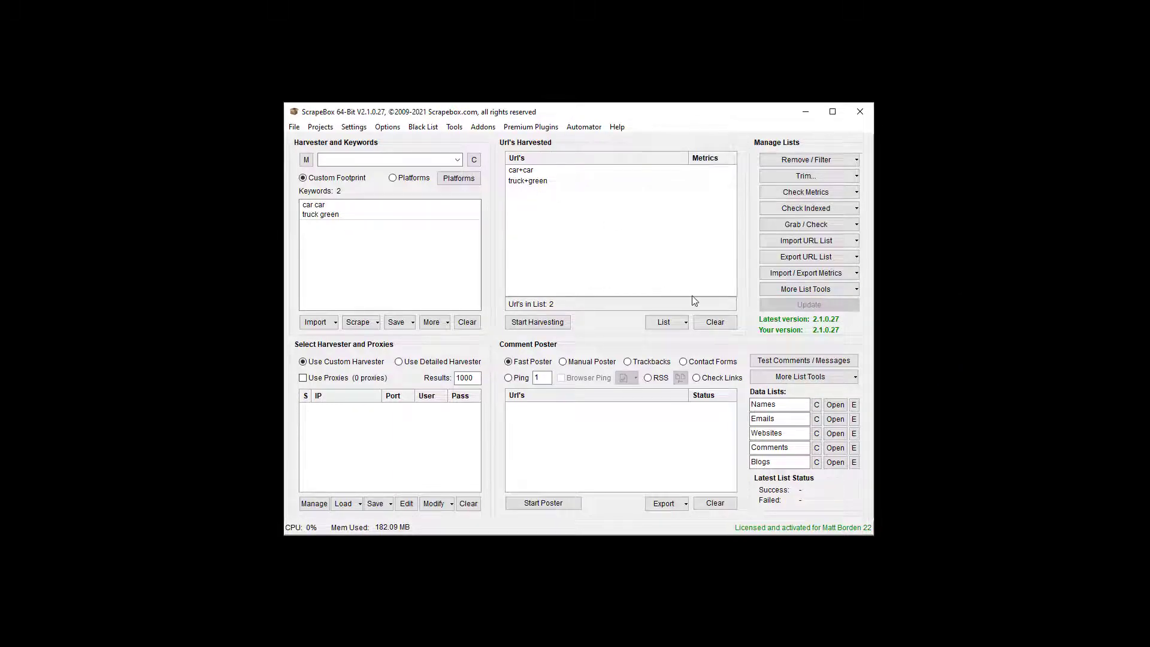
{"action": "mouse_move", "coordinate": [805, 289]}
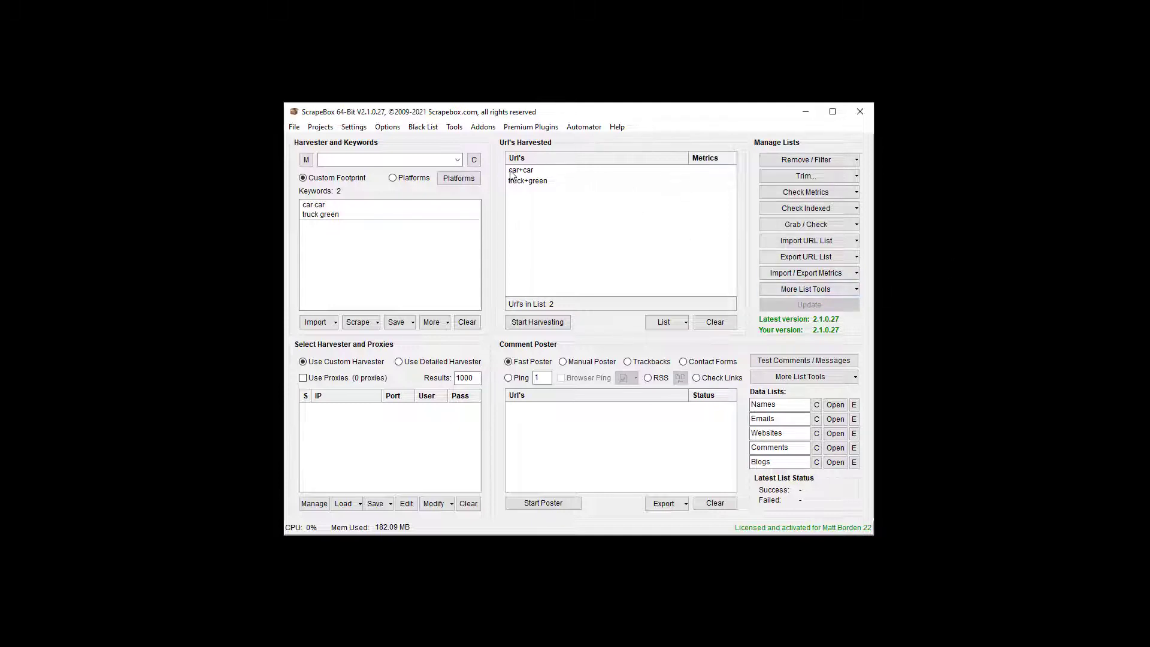
{"action": "mouse_move", "coordinate": [603, 168]}
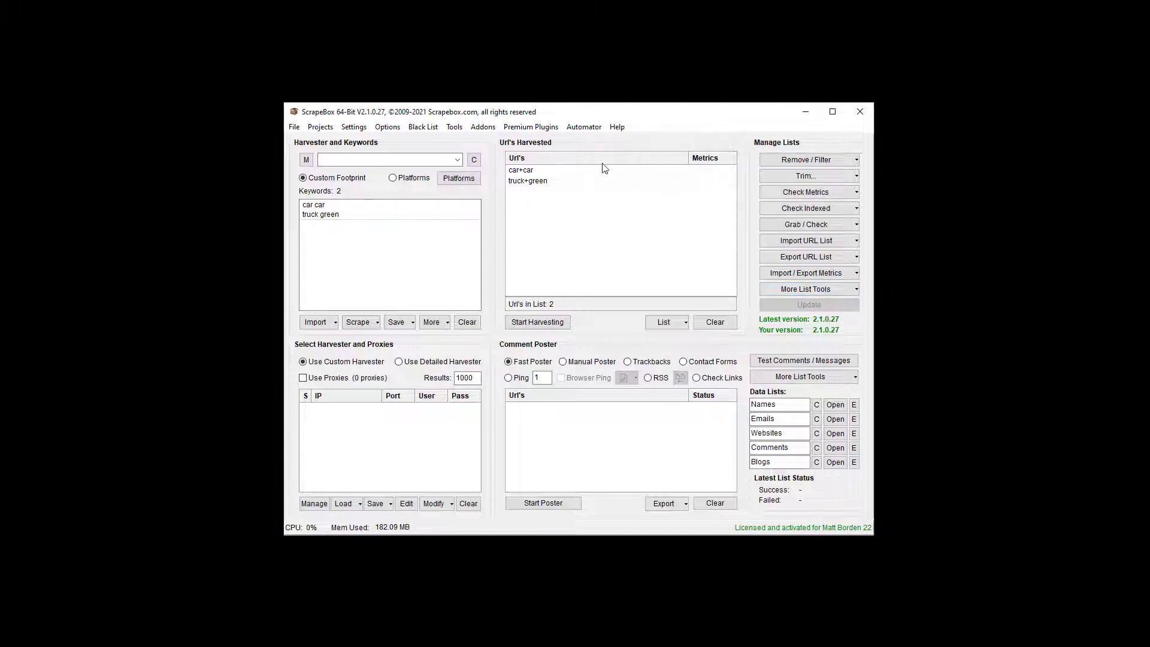
URL-decode the two entries back to 'car car' and 'truck green' with spaces restored.
{"action": "left_click", "coordinate": [805, 289]}
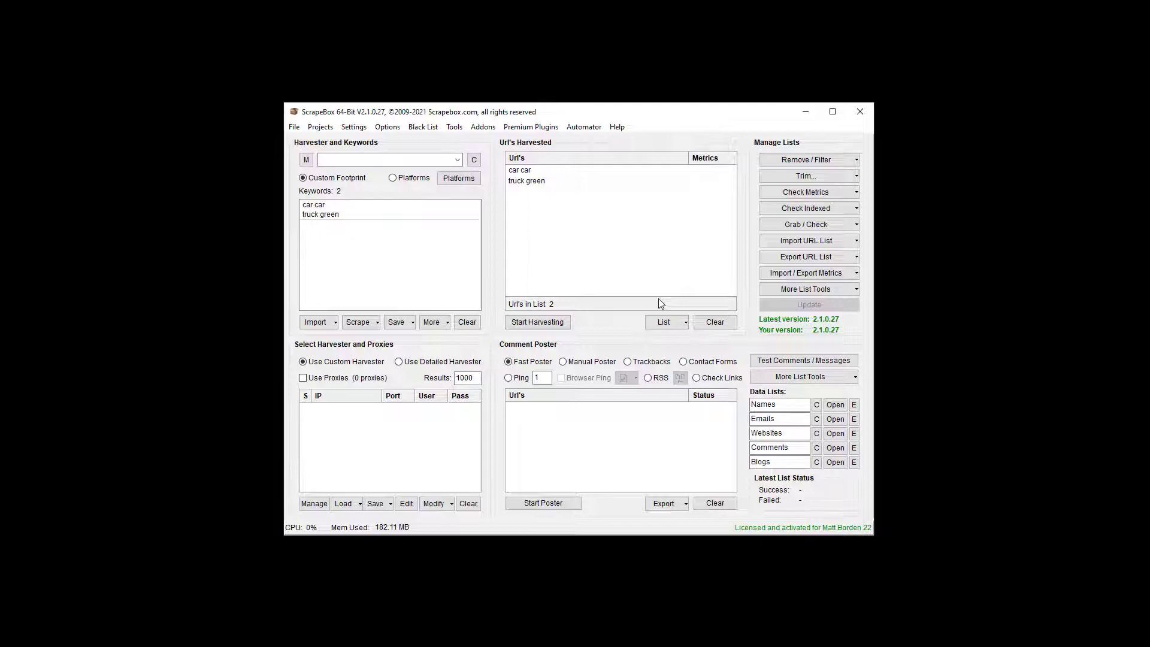
{"action": "mouse_move", "coordinate": [668, 264]}
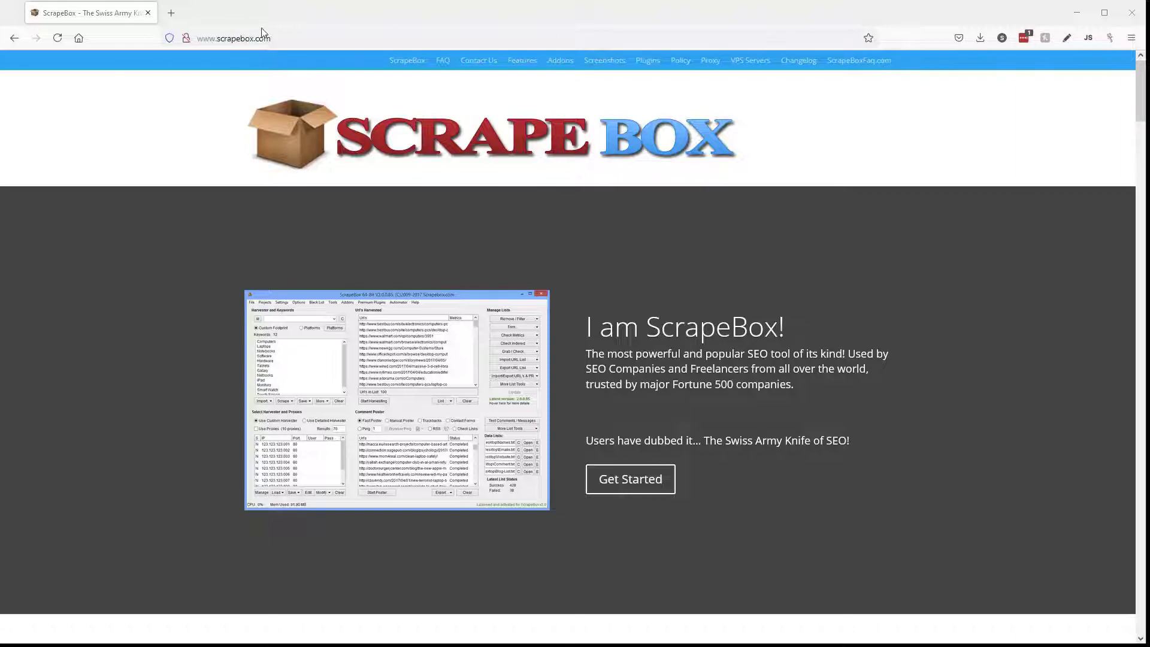
Scroll the scrapebox.com home page down to its product screenshot section.
{"action": "scroll", "scroll_direction": "down", "scroll_amount": 3}
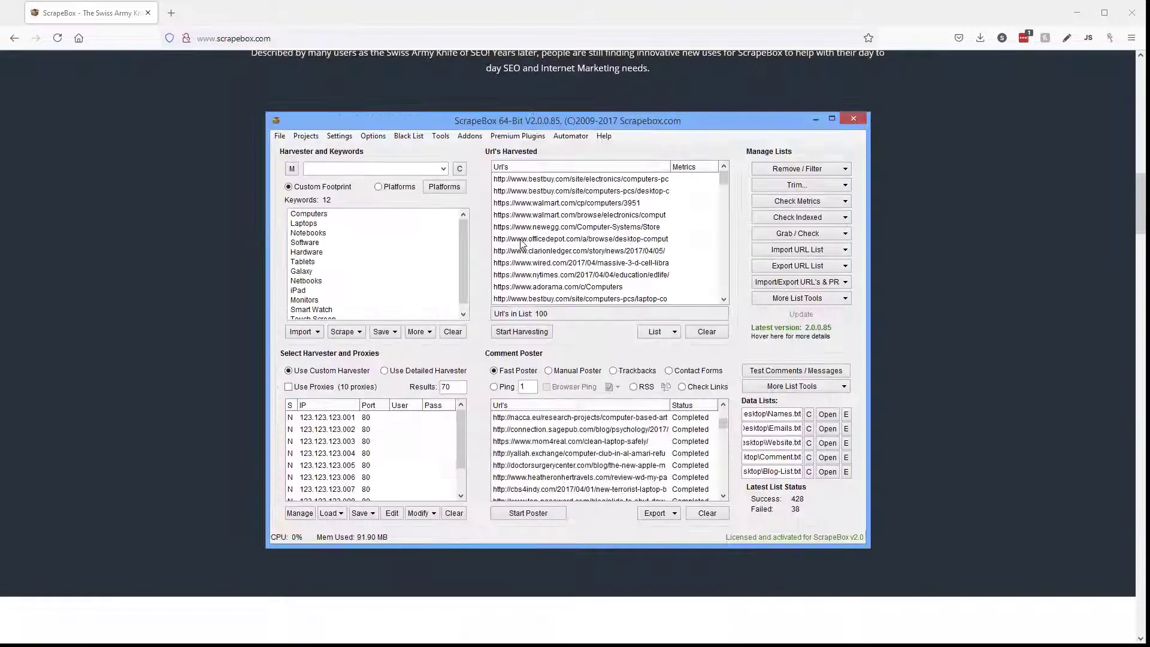